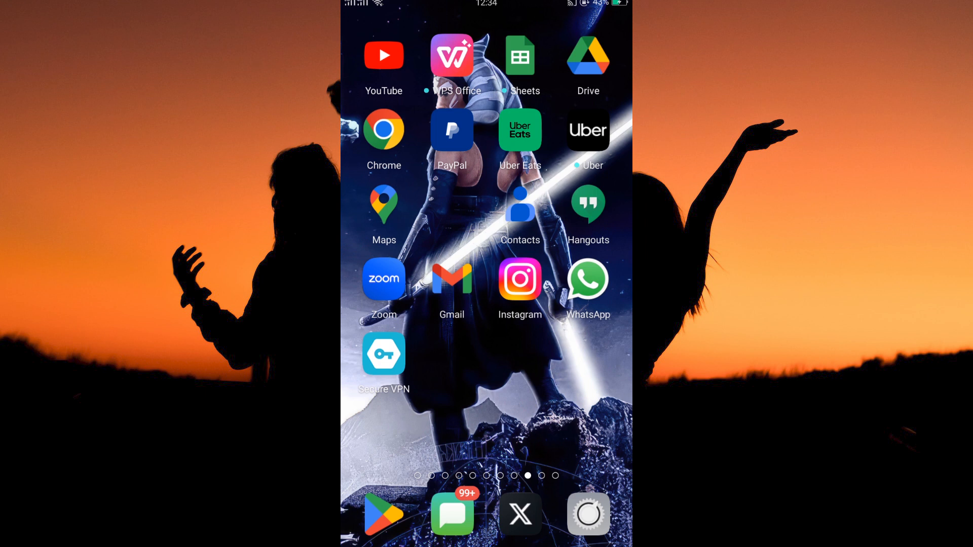
# Launch X from the home screen dock and open your own profile page via the side menu.
pyautogui.click(520, 514)
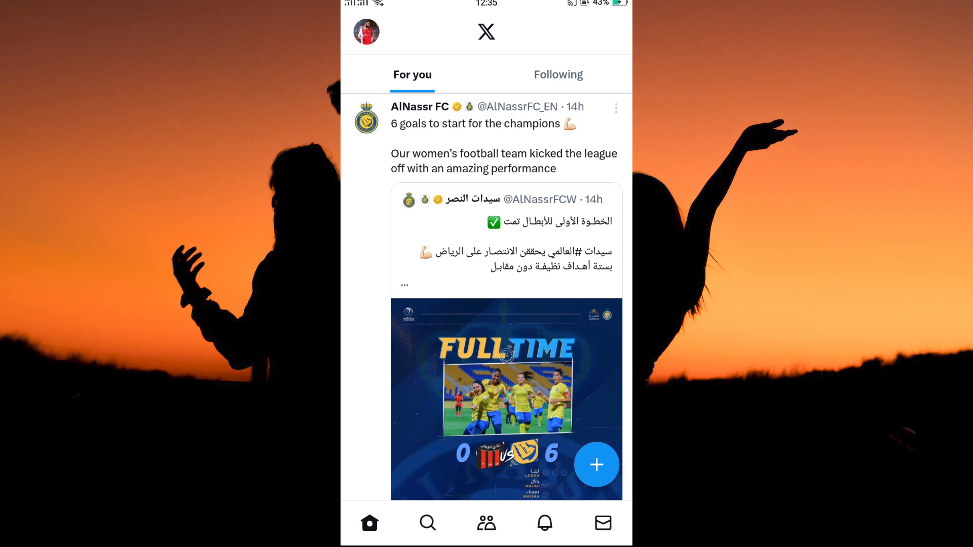
pyautogui.click(365, 31)
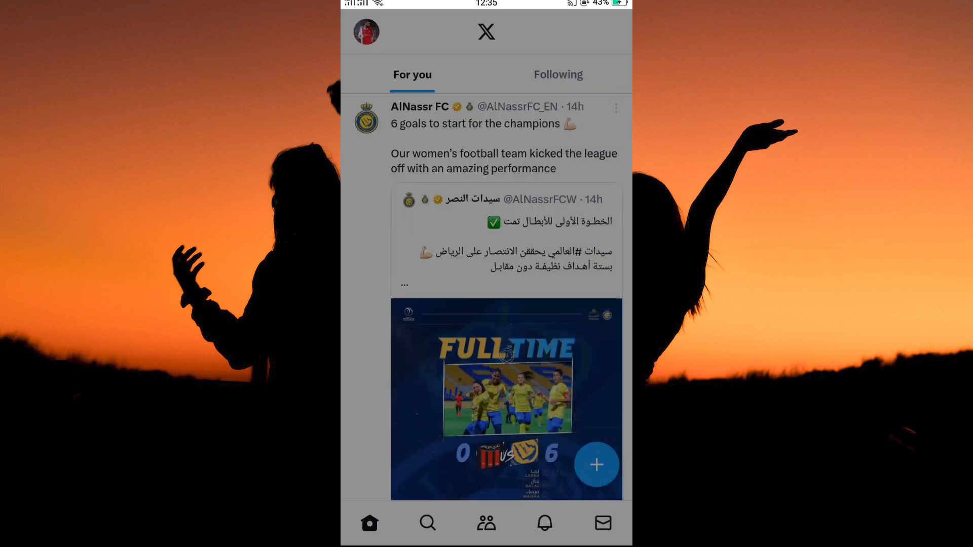
pyautogui.click(365, 31)
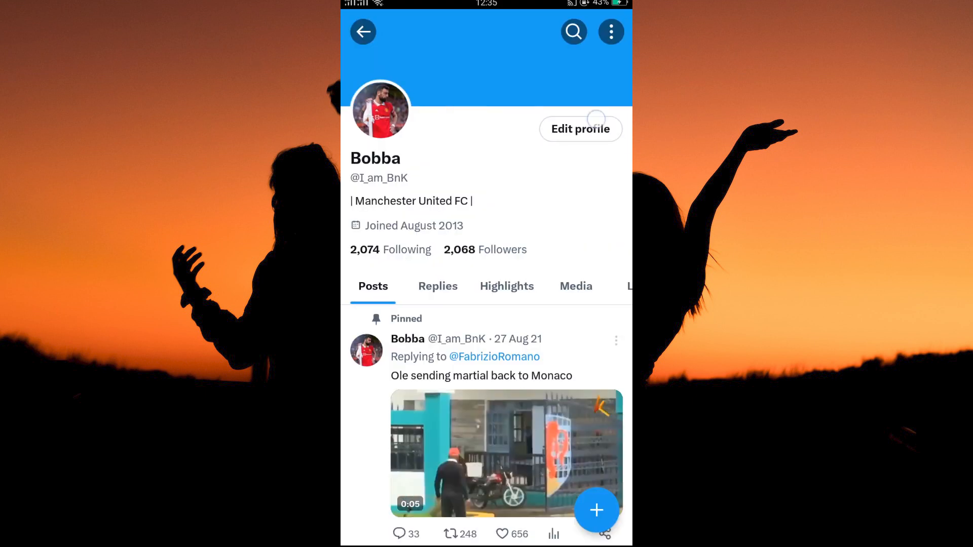
# Visit Edit profile, then go back and open Settings and privacy from Settings & Support.
pyautogui.click(579, 128)
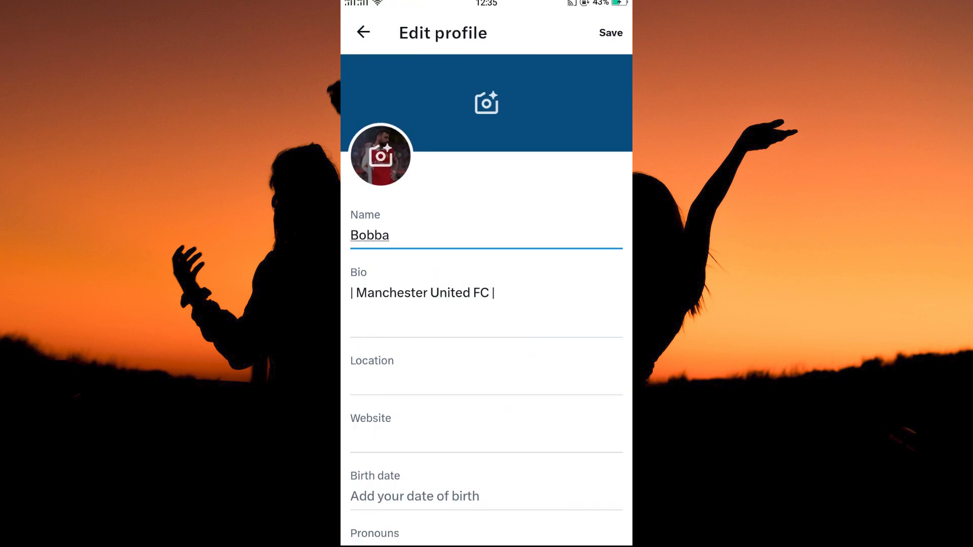
pyautogui.click(609, 33)
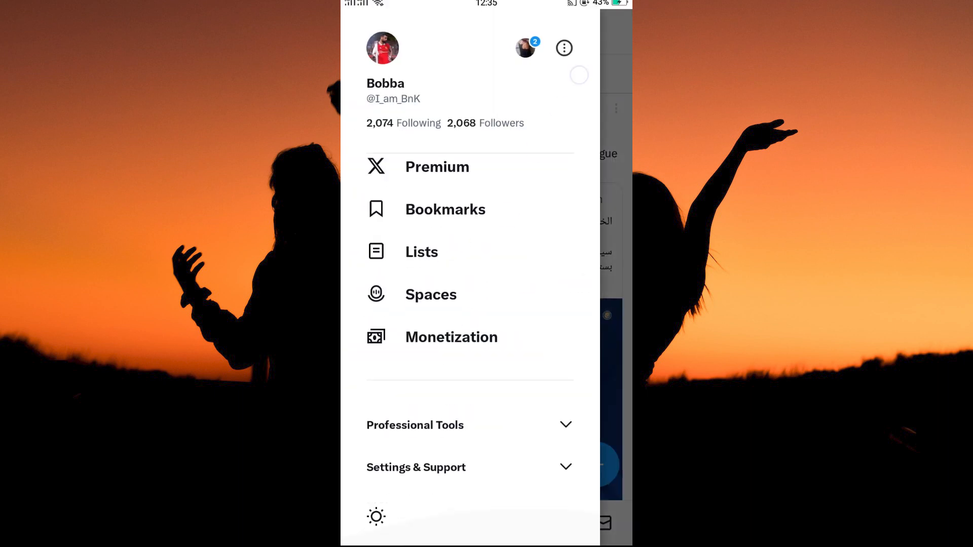
pyautogui.click(470, 467)
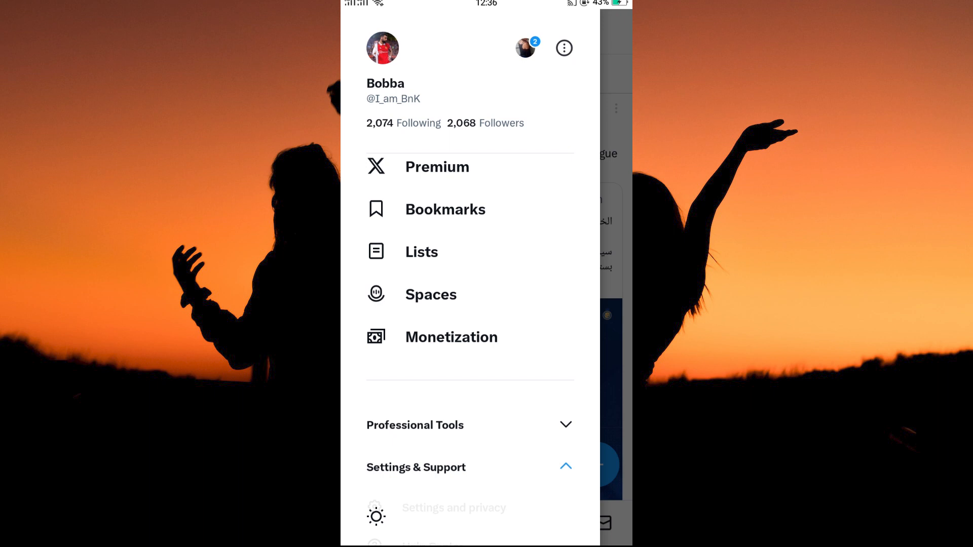
pyautogui.click(453, 508)
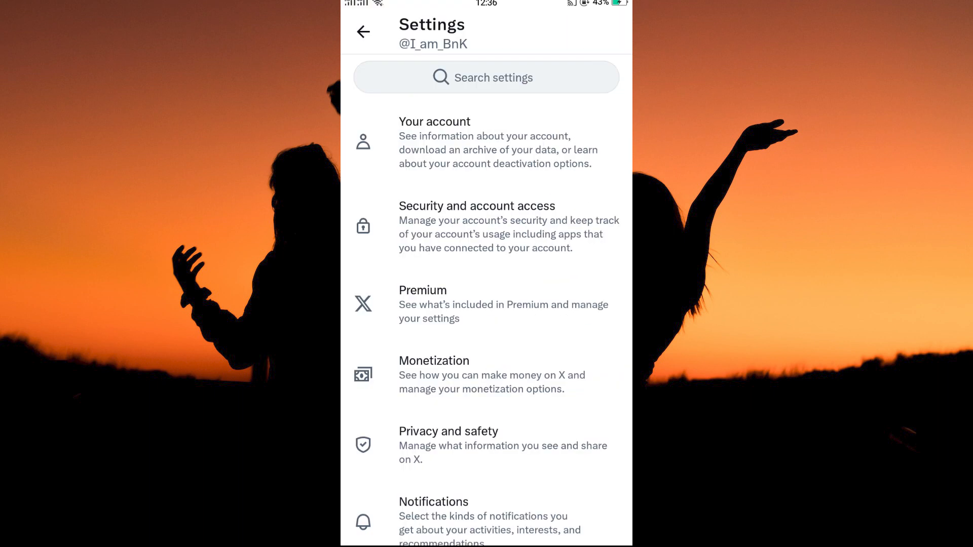
# Go to Your account, then Account information, and open the Username screen.
pyautogui.click(490, 143)
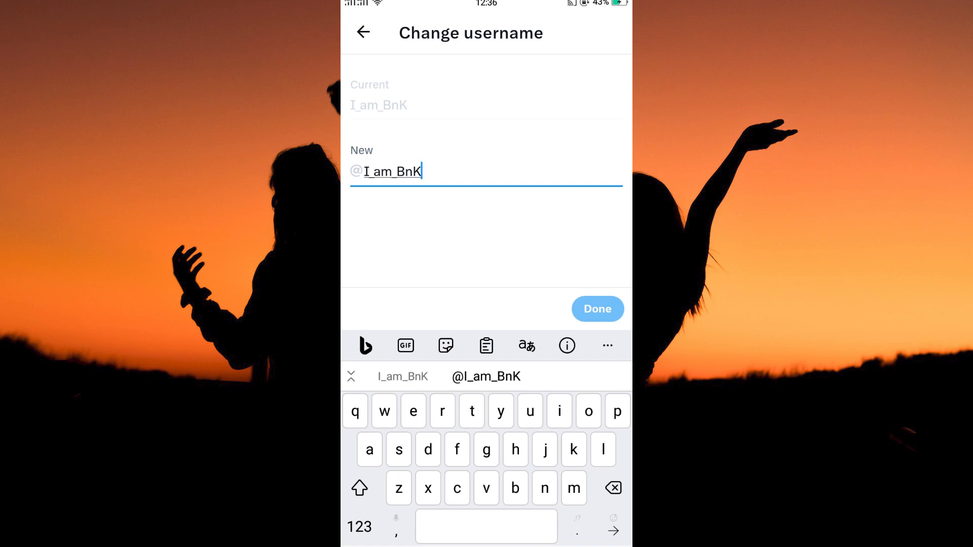
pyautogui.click(596, 308)
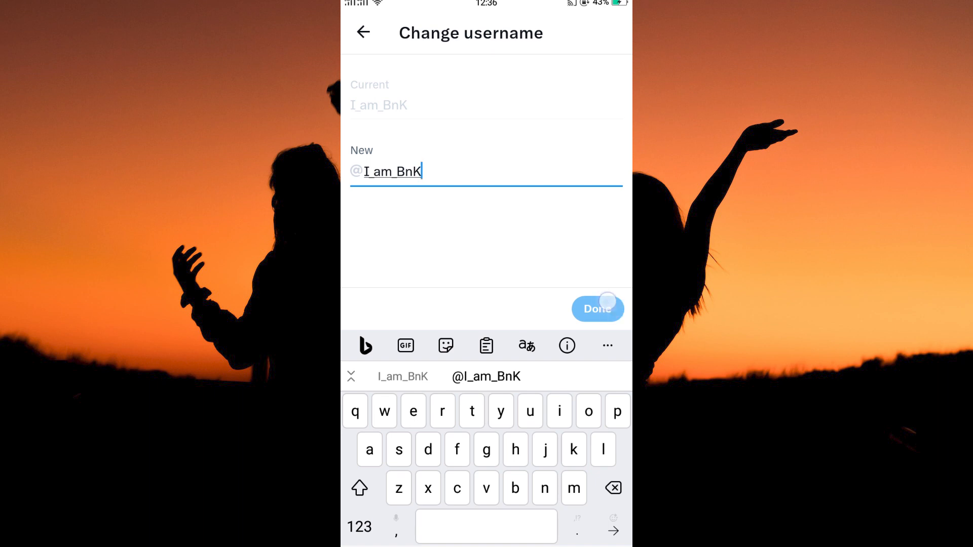